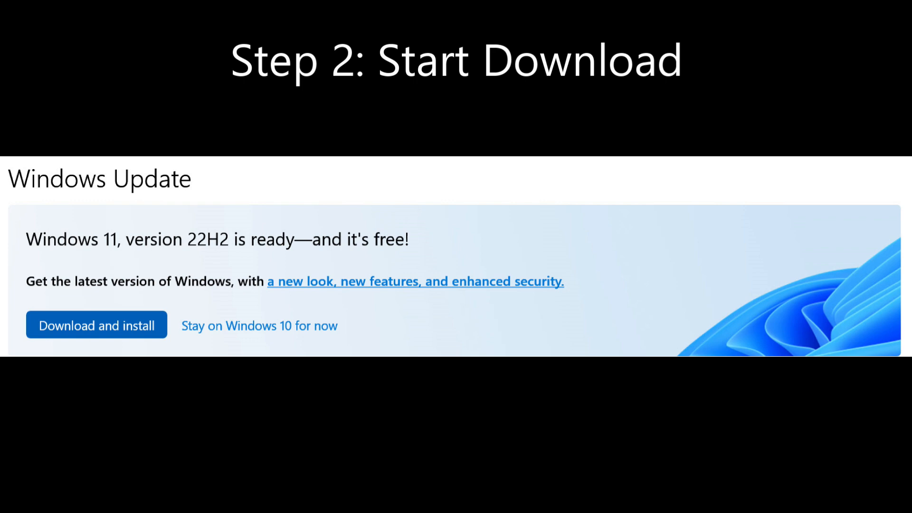
Start downloading the Windows 11 version 22H2 upgrade until it is ready to install on restart
left_click(96, 324)
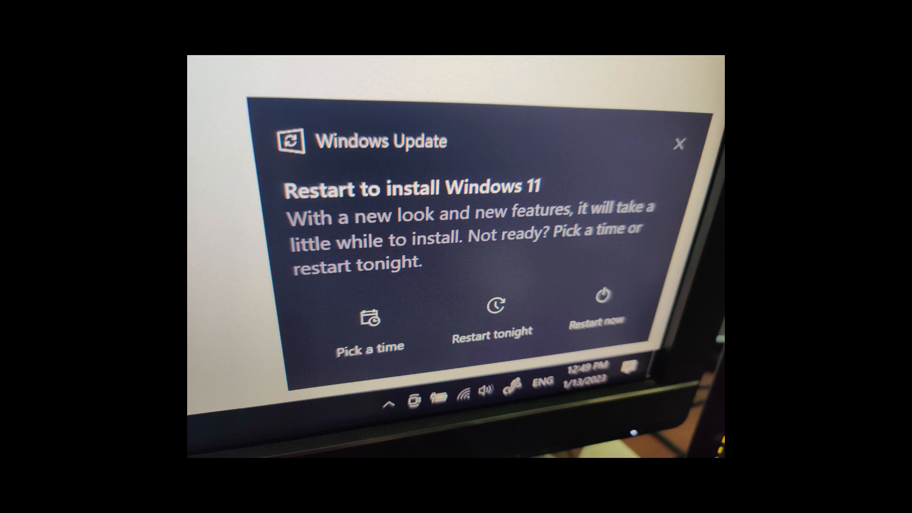
Restart the PC now to install the downloaded Windows 11 upgrade
left_click(603, 311)
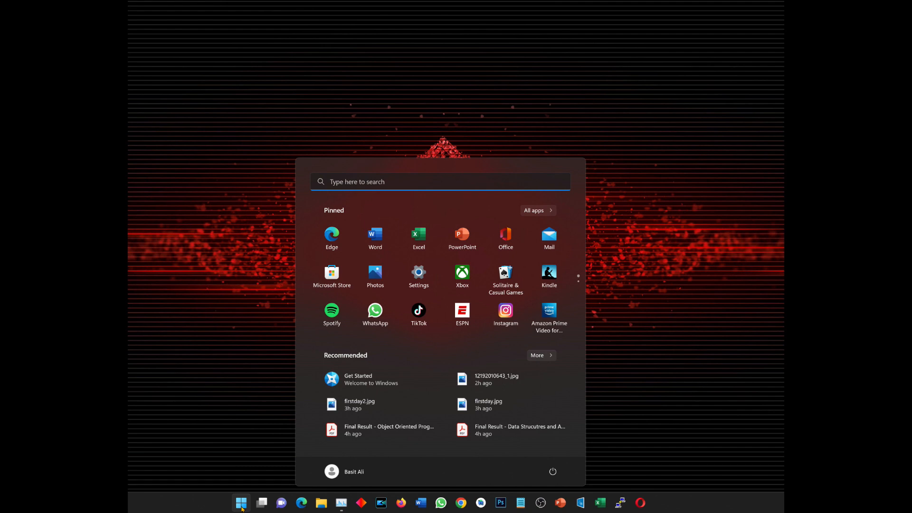
Dismiss the Start menu to reveal the hexagon wallpaper and taskbar apps
left_click(240, 502)
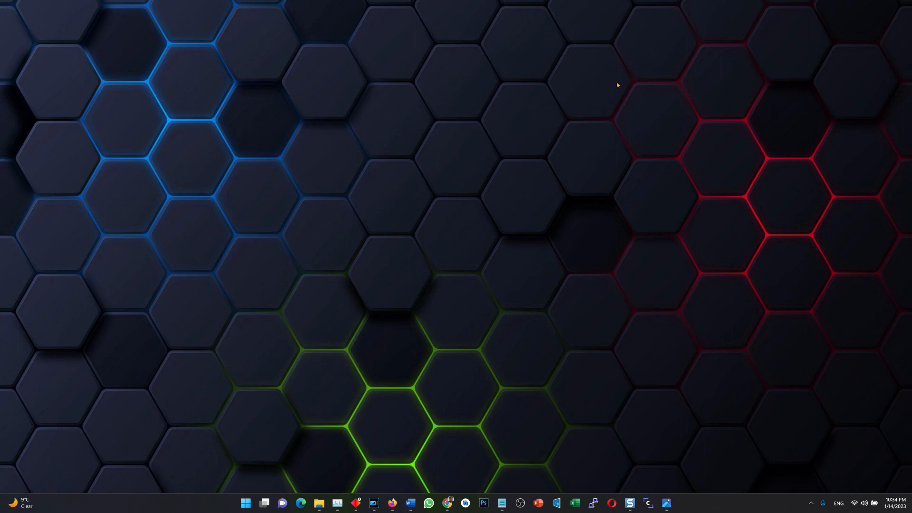
mouse_move(63, 248)
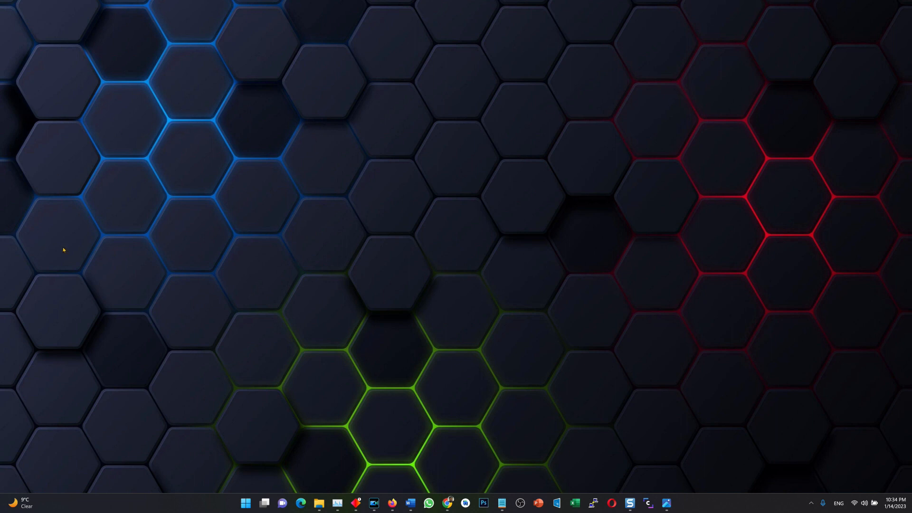
mouse_move(555, 280)
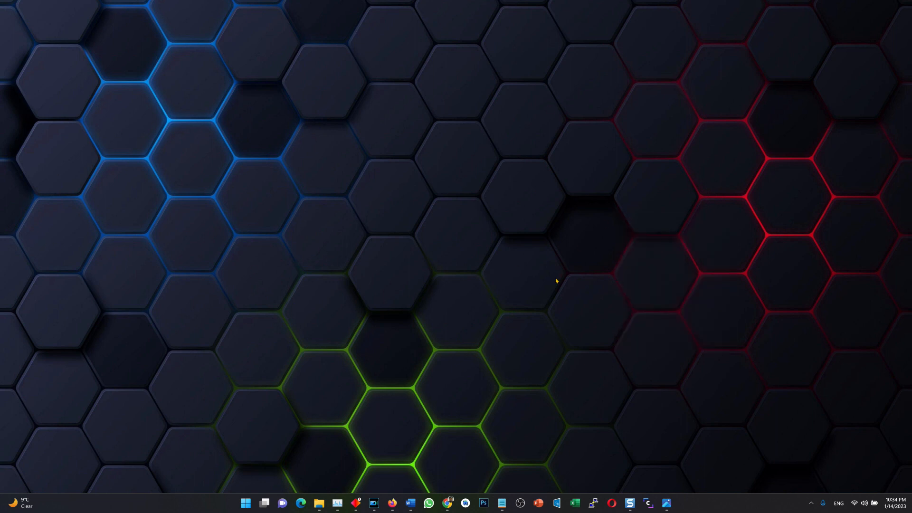
mouse_move(252, 377)
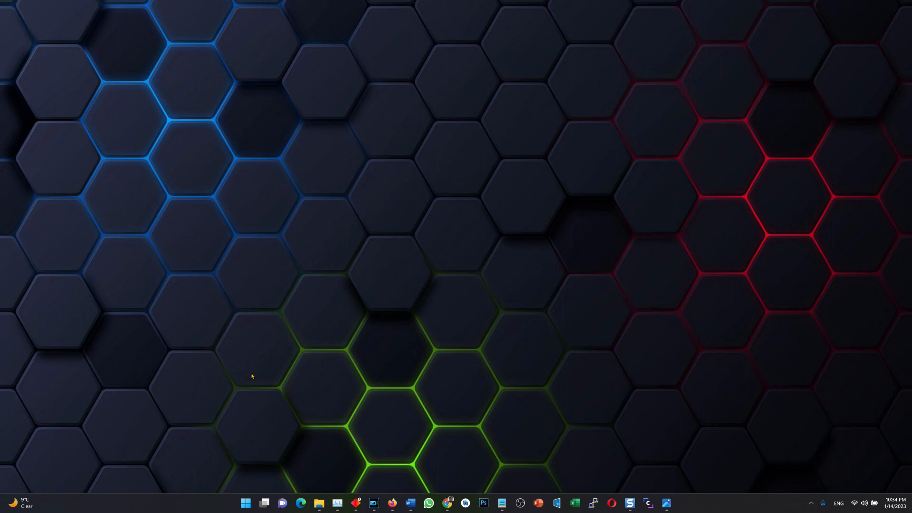
mouse_move(185, 308)
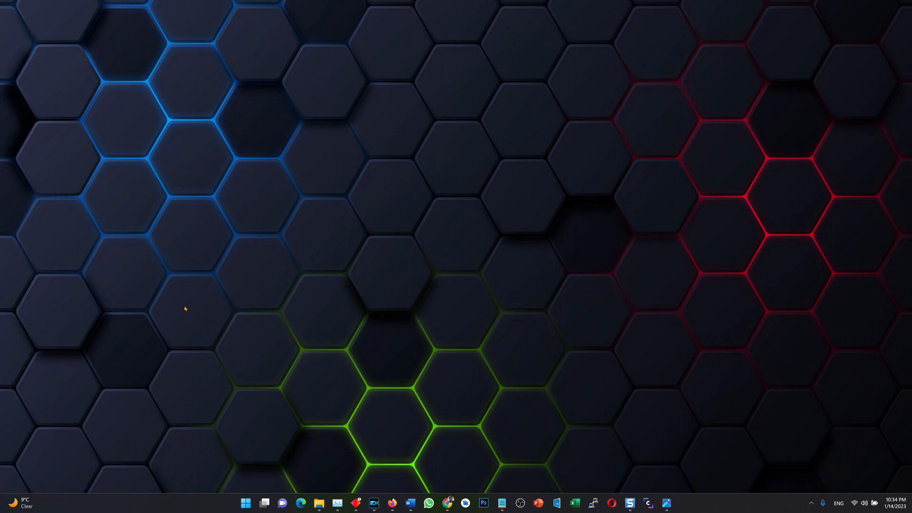
mouse_move(209, 306)
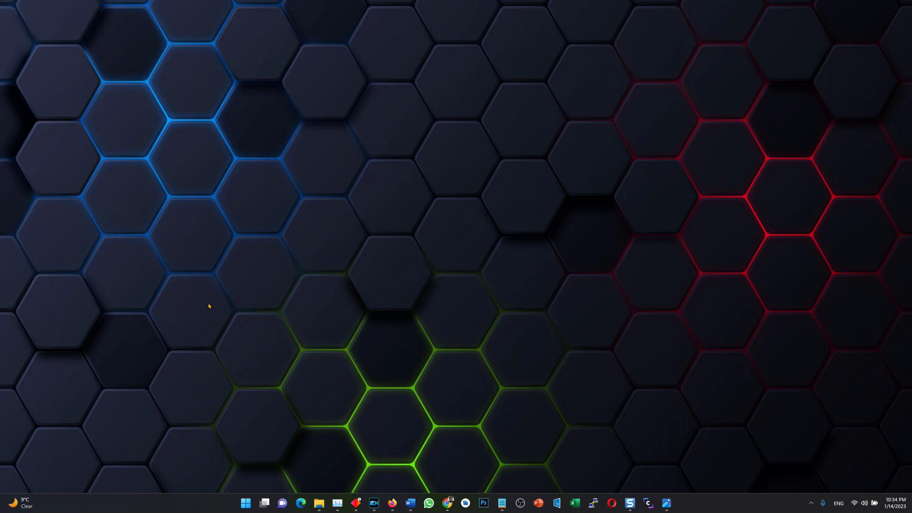
mouse_move(608, 443)
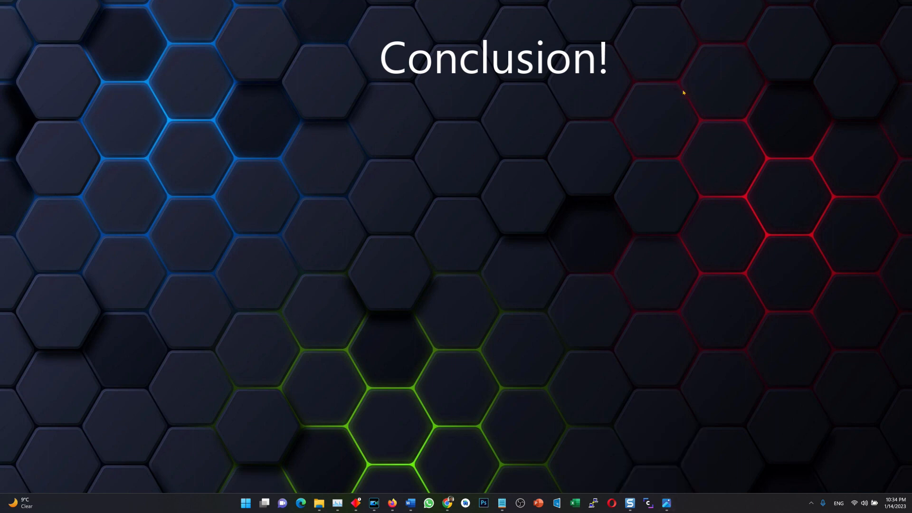
mouse_move(176, 256)
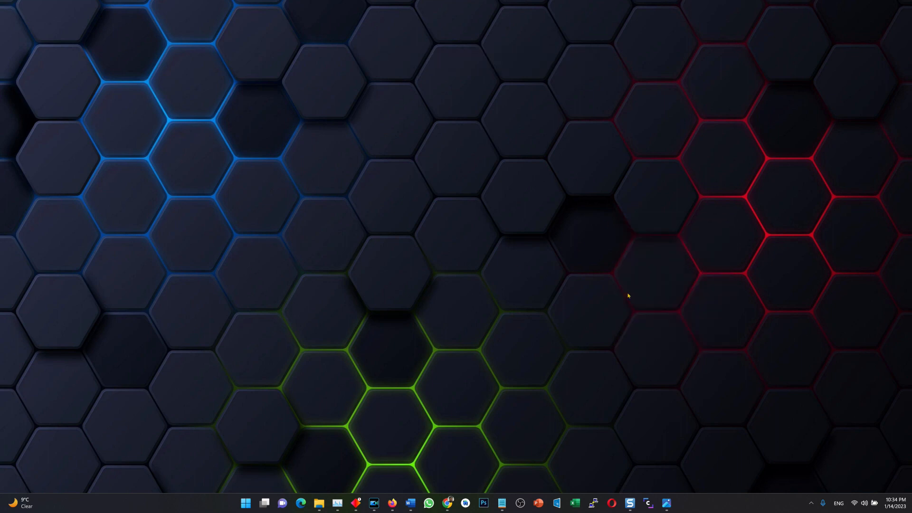
mouse_move(252, 376)
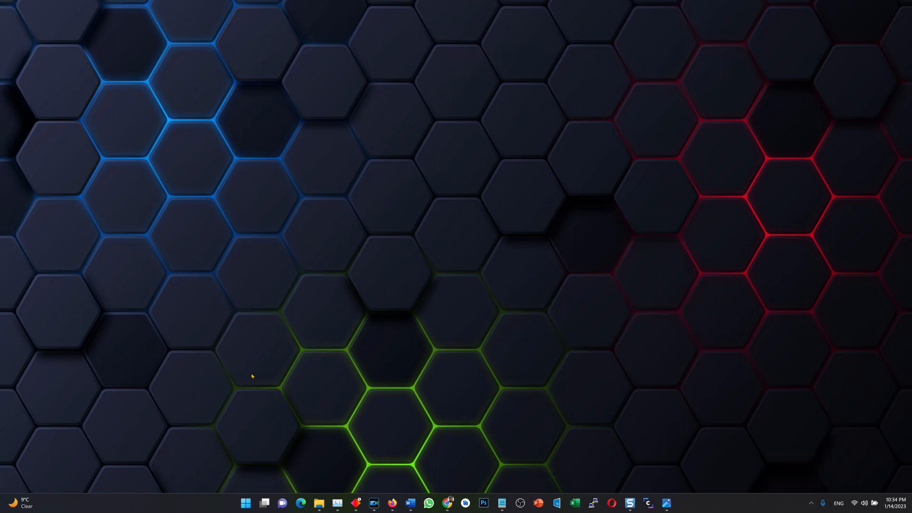
mouse_move(185, 308)
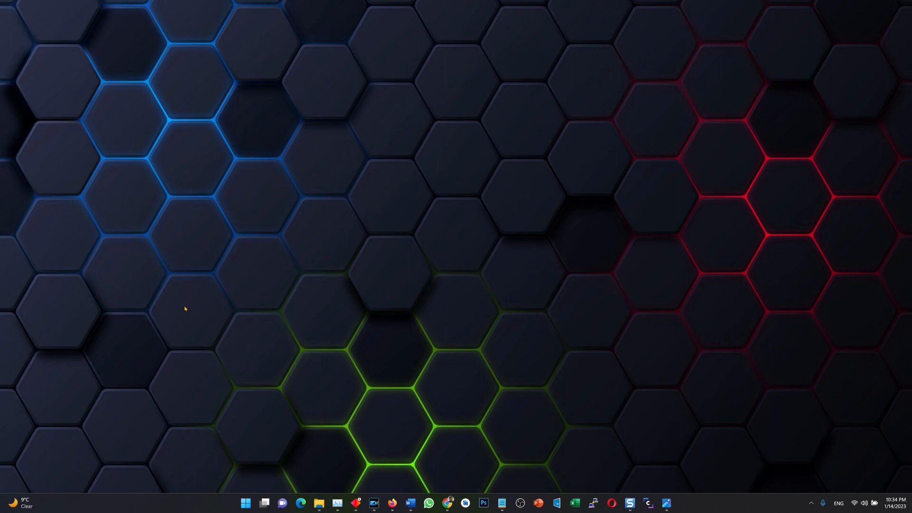
mouse_move(210, 306)
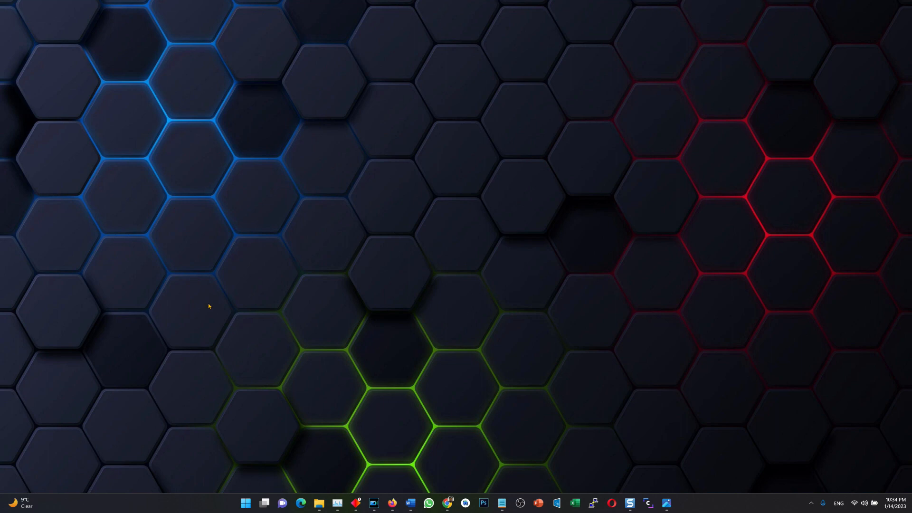
mouse_move(609, 442)
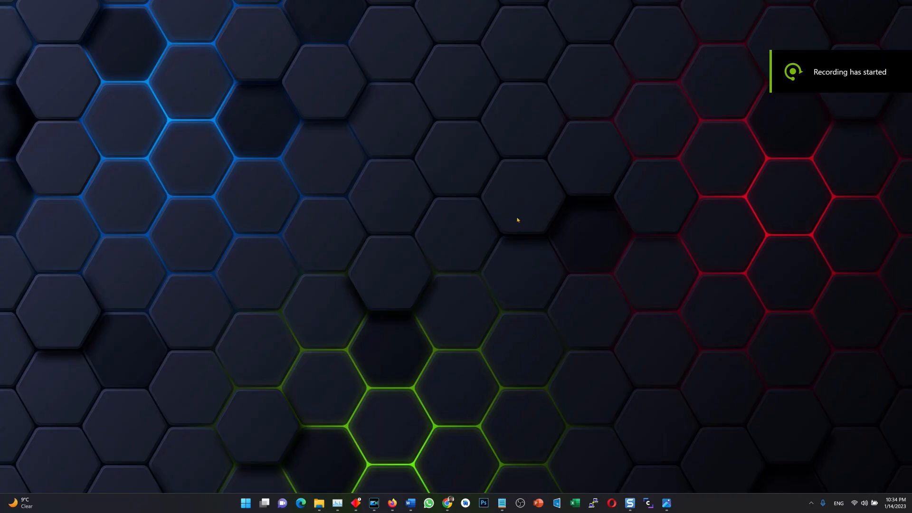
mouse_move(216, 488)
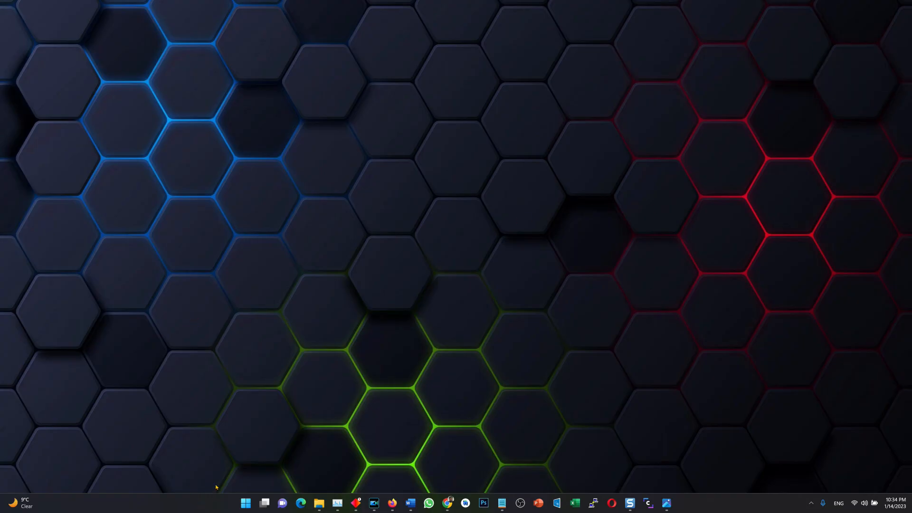
mouse_move(397, 300)
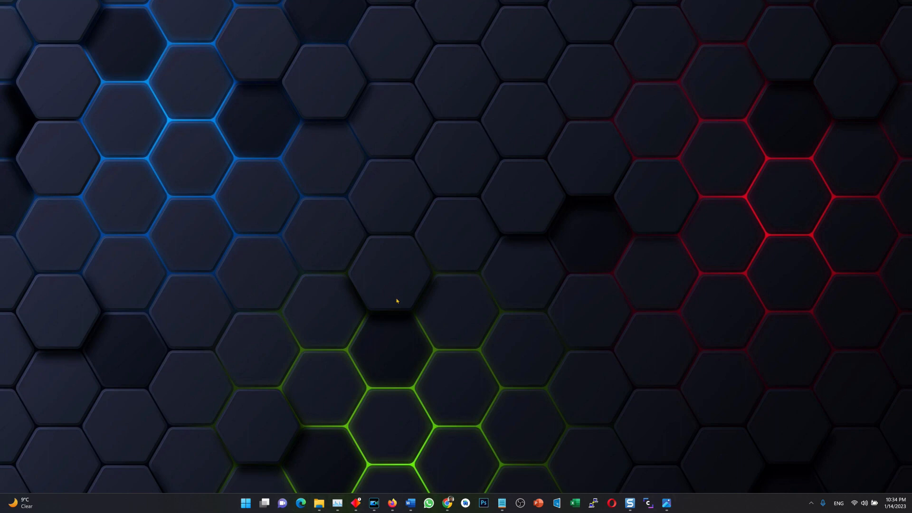
mouse_move(782, 273)
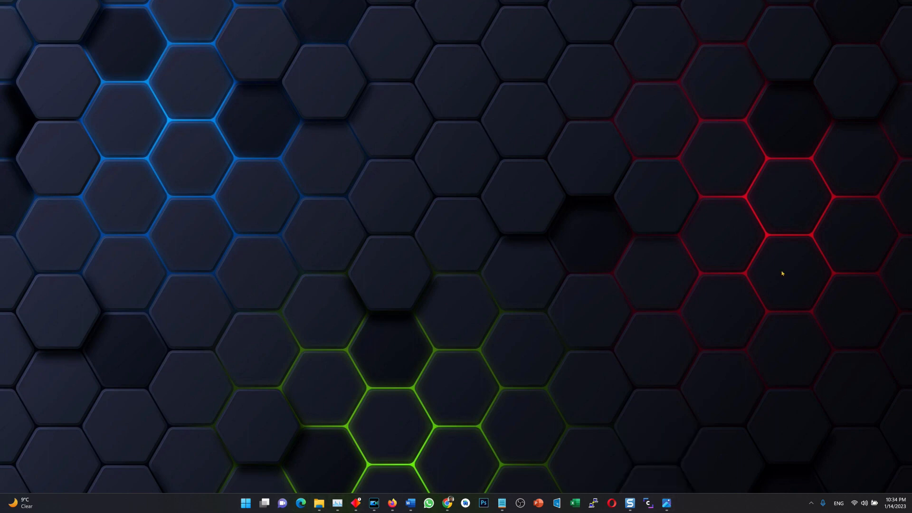
mouse_move(131, 132)
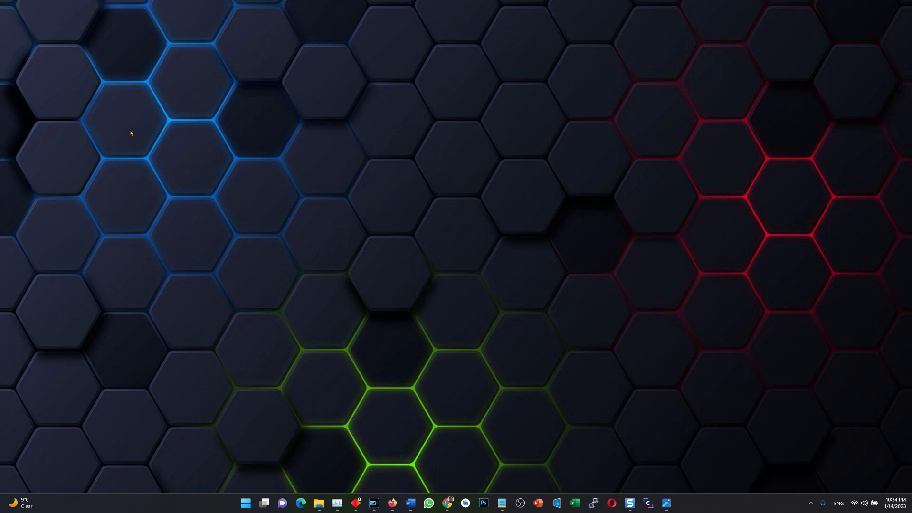
mouse_move(620, 218)
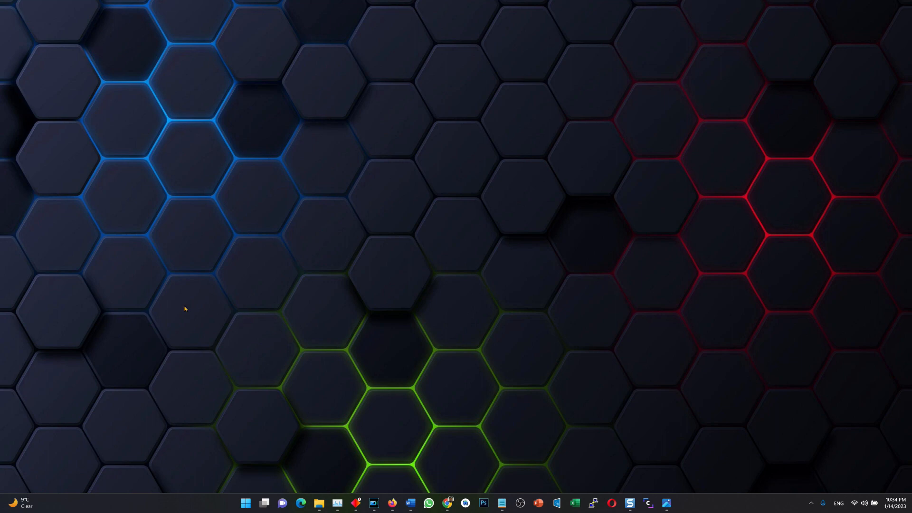
mouse_move(209, 306)
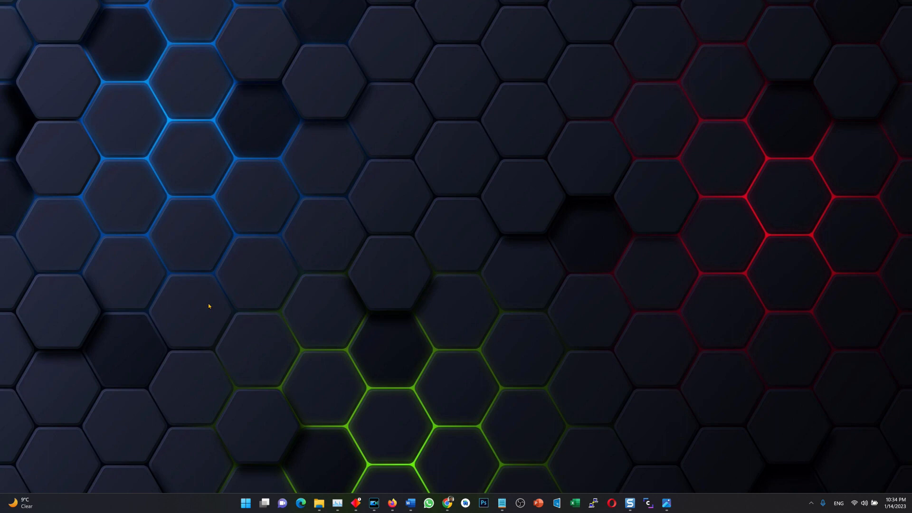